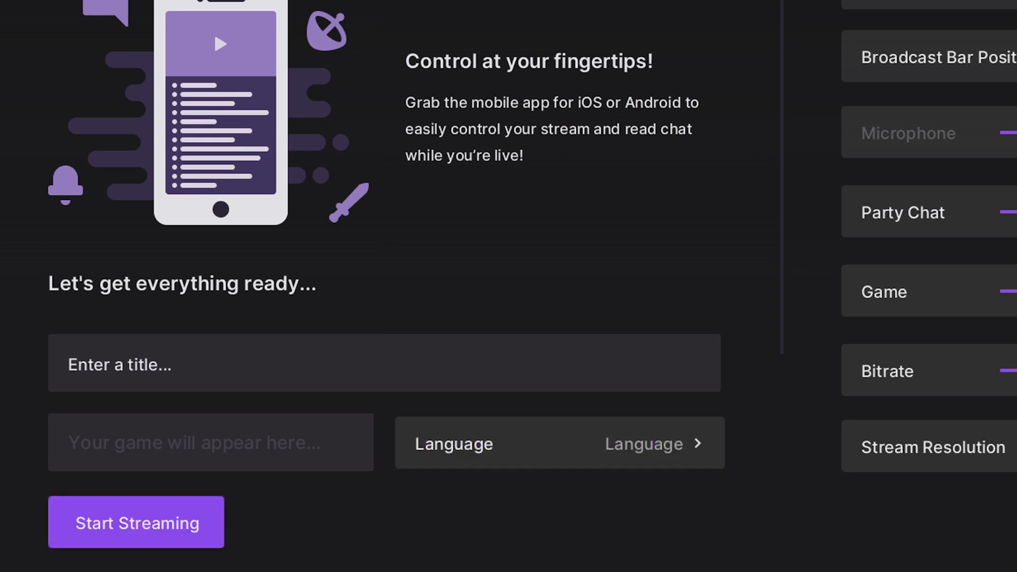
Start the Twitch broadcast over Rocket League and return to gameplay.
click(136, 521)
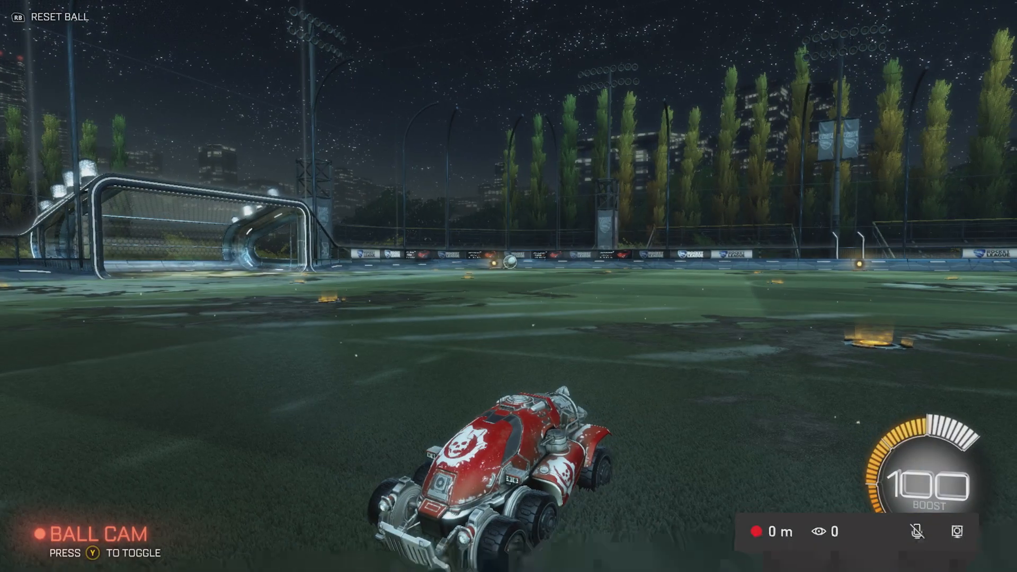
key(Xbox)
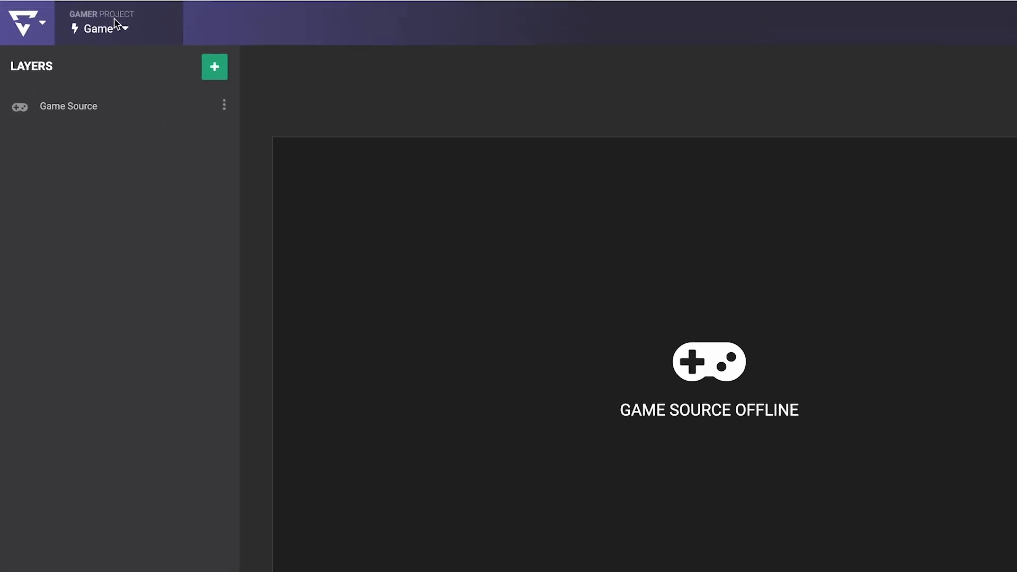
Open the Game project's settings and list its resolution choices, currently 720p at 60 FPS.
click(116, 28)
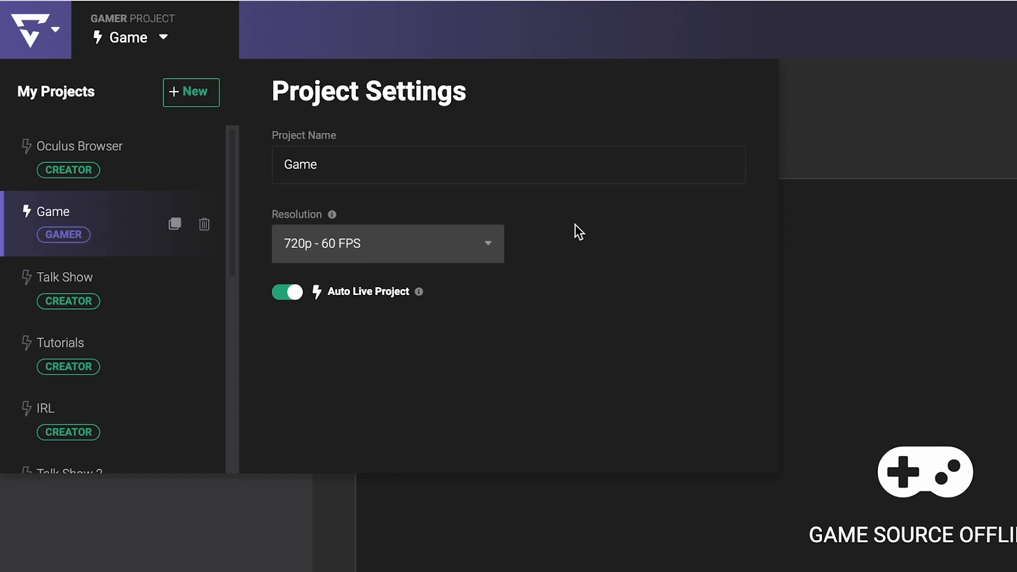
click(387, 243)
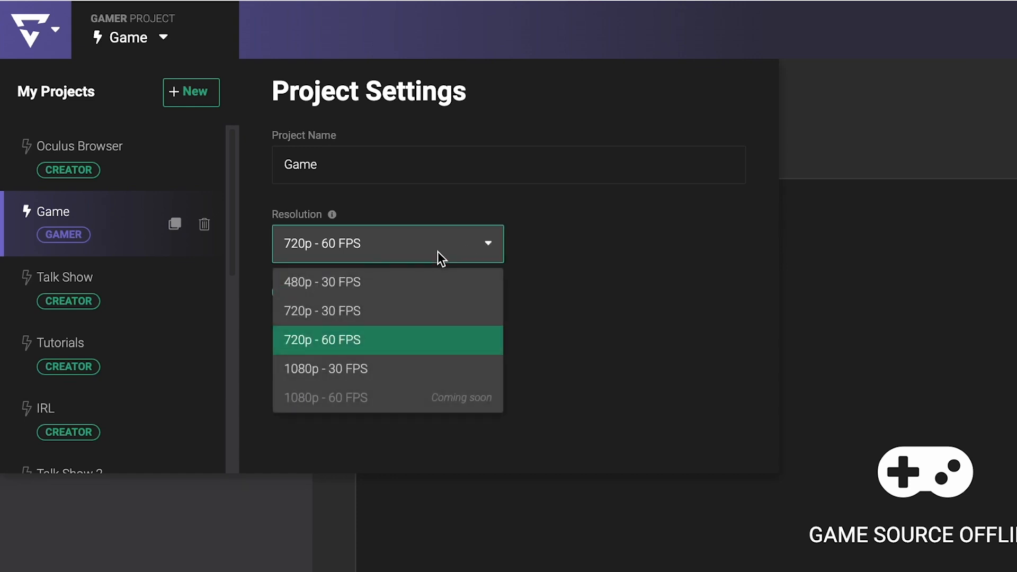
mouse_move(415, 354)
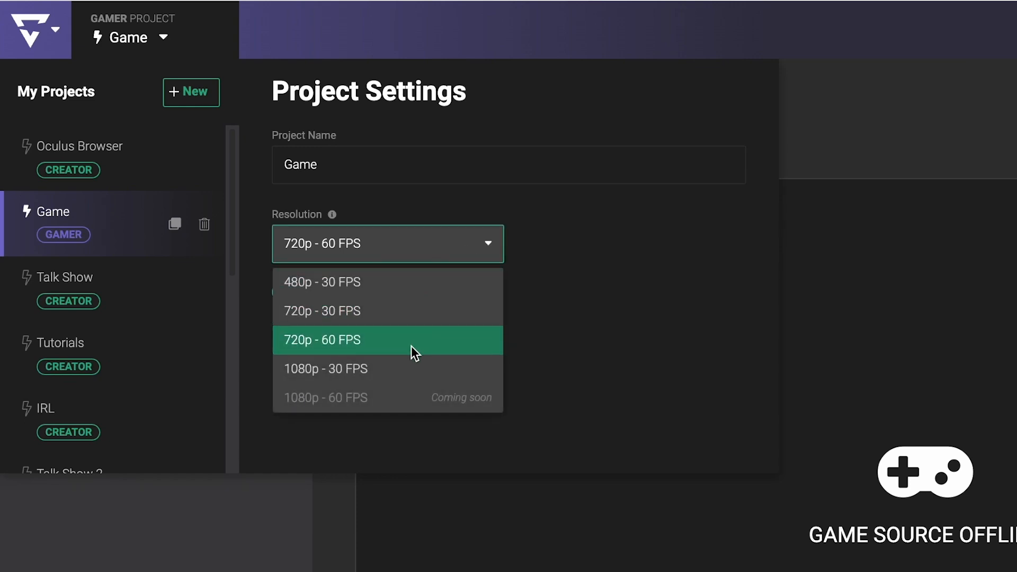
mouse_move(399, 311)
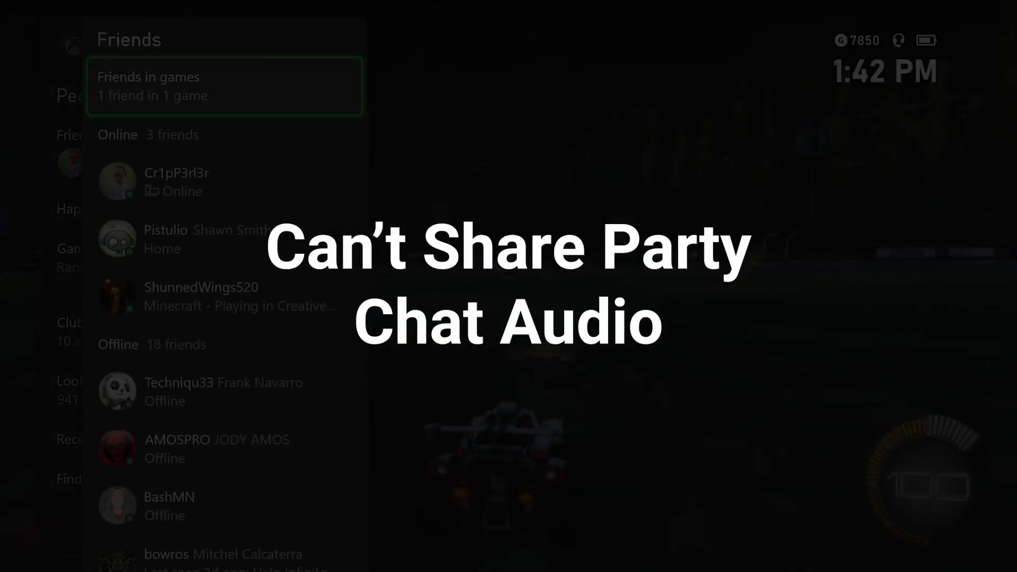
Join the friend's broadcast party and toggle the Include my audio checkbox.
click(188, 239)
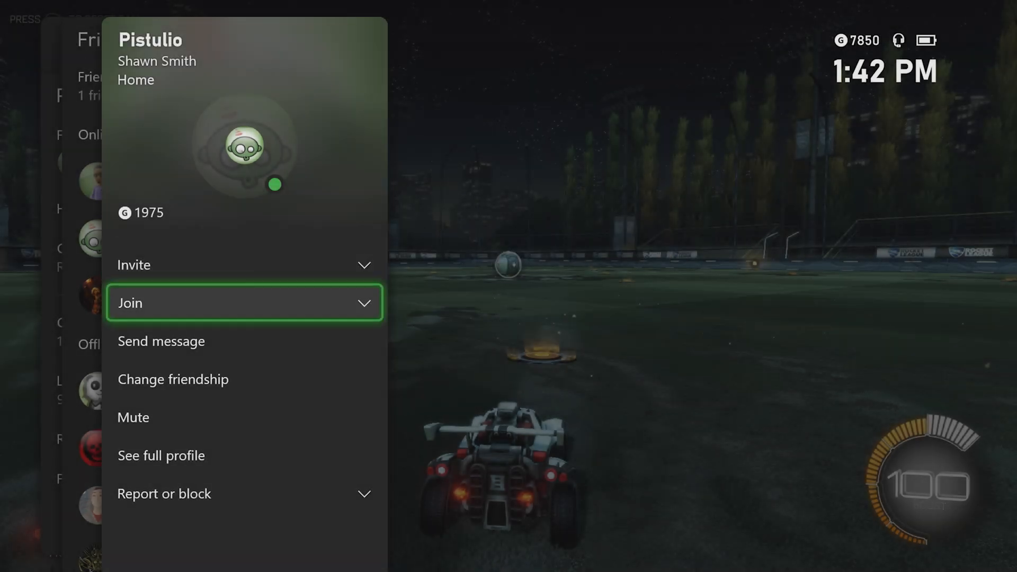
click(245, 303)
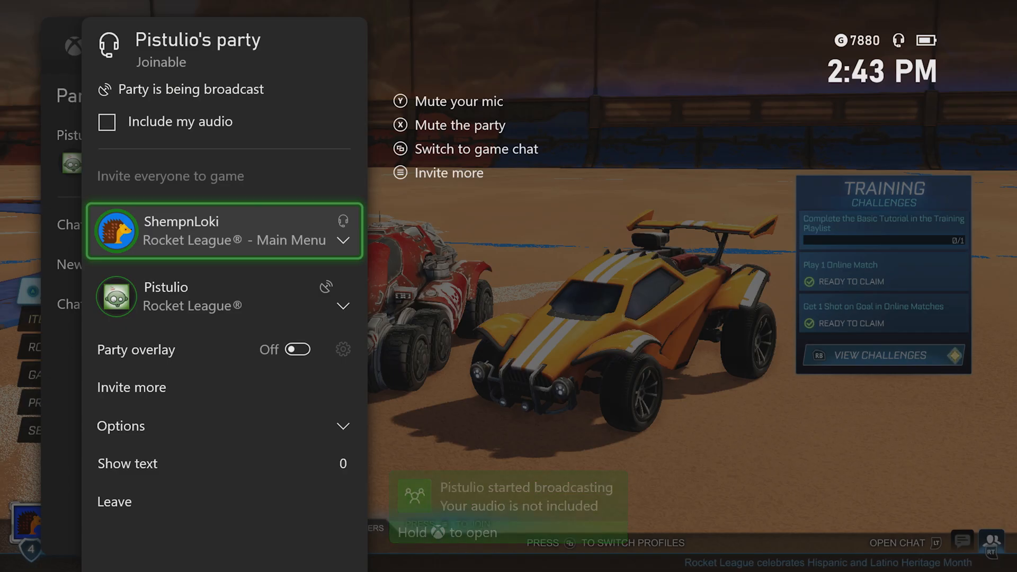
mouse_move(223, 122)
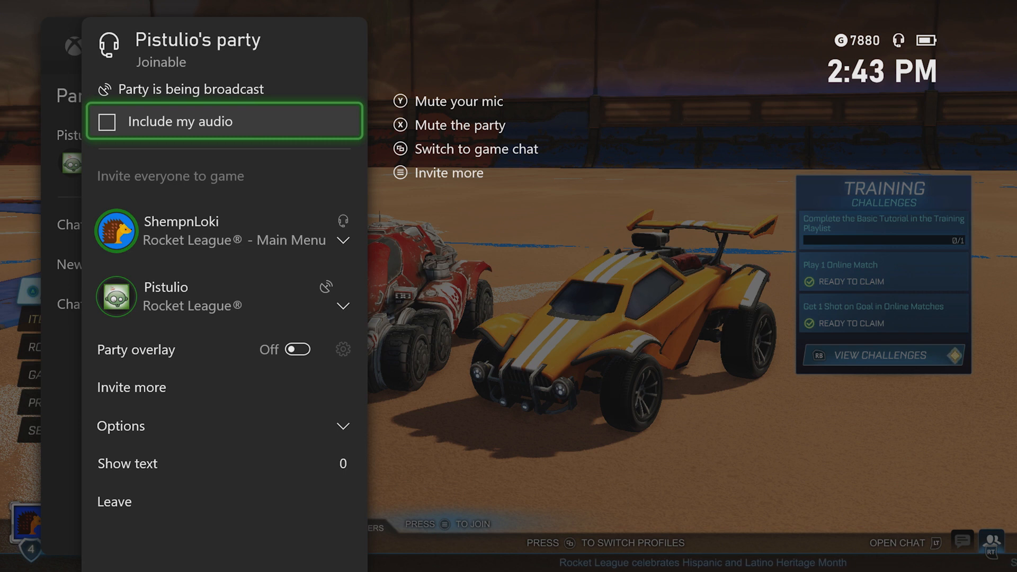
click(107, 121)
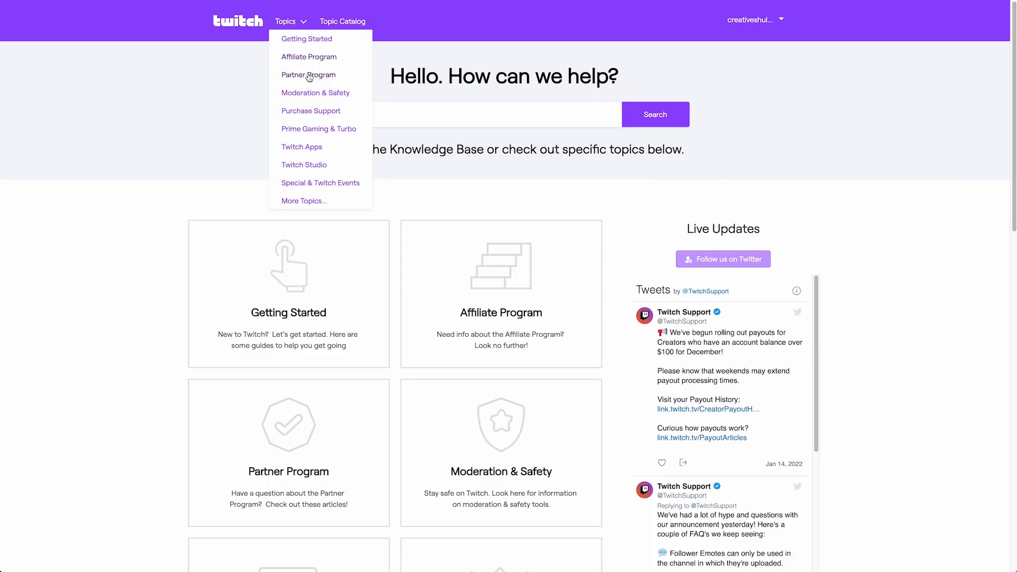
mouse_move(348, 177)
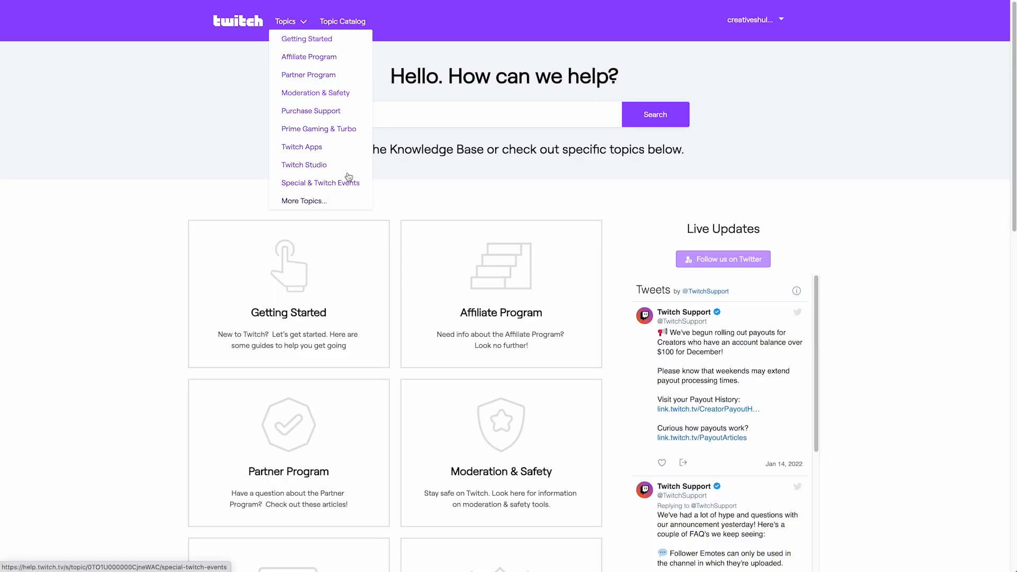
scroll(down, 3)
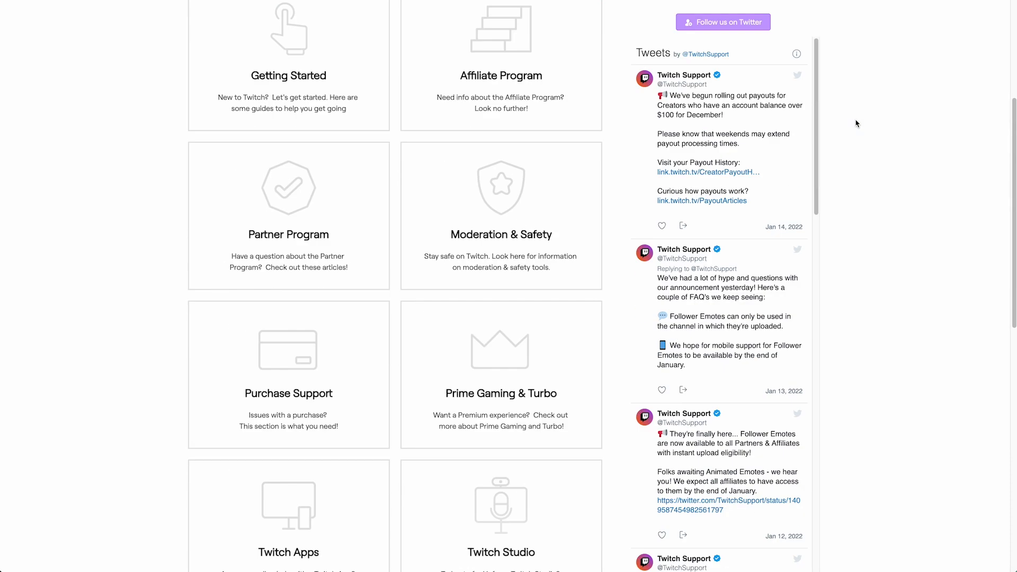